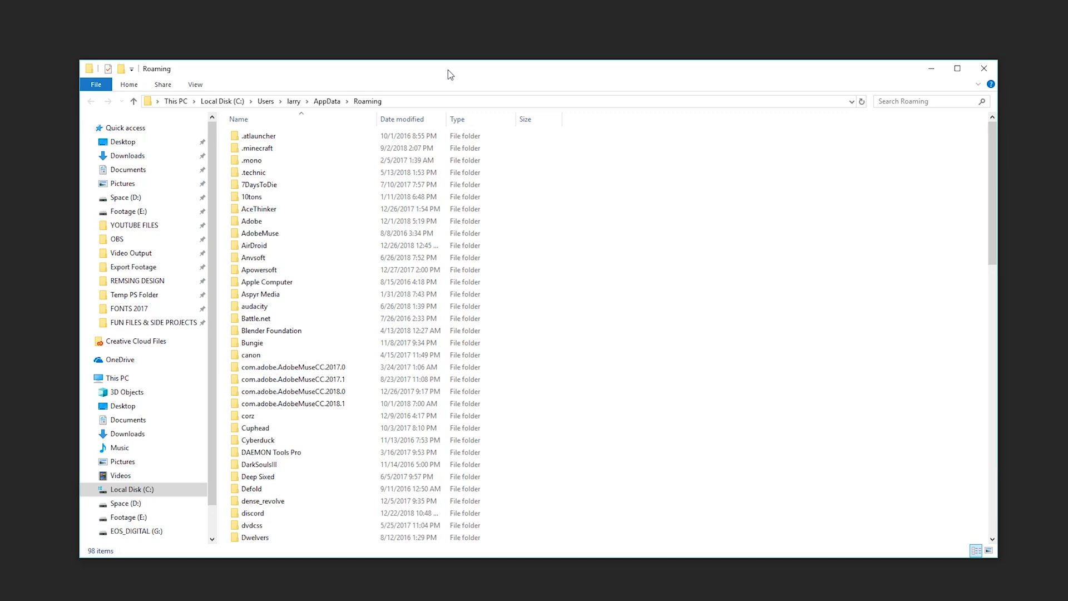
Close the Roaming window and search %appdata% to reopen the Roaming folder.
click(259, 136)
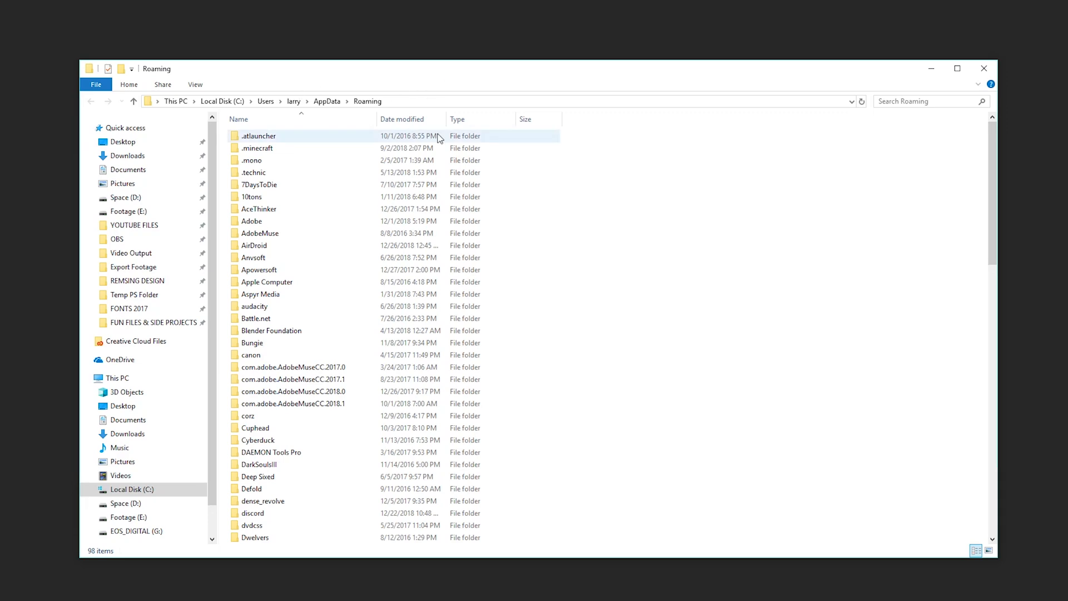
mouse_move(986, 68)
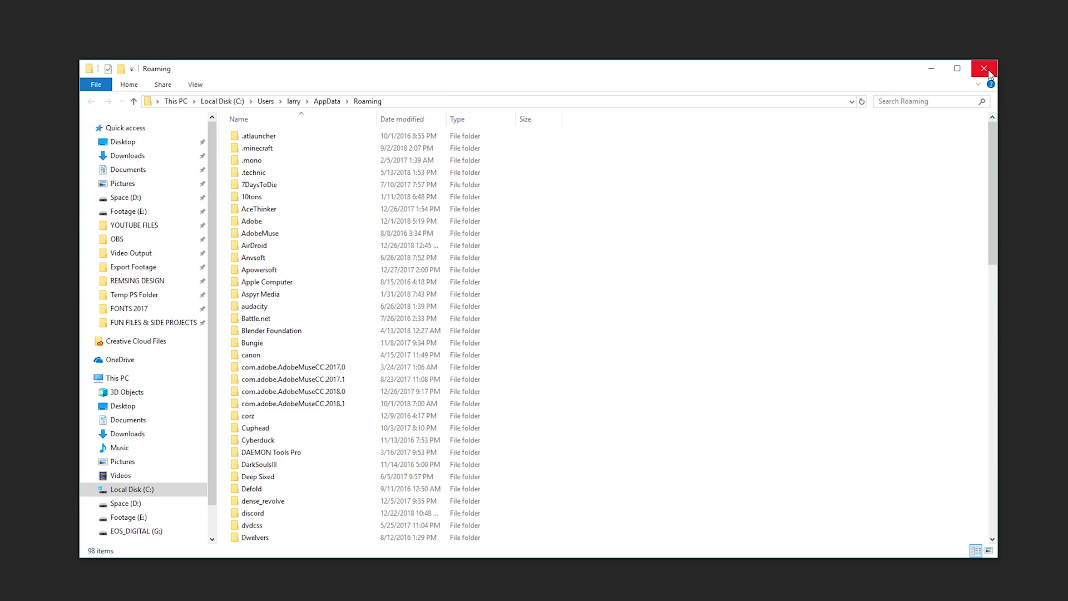
click(984, 69)
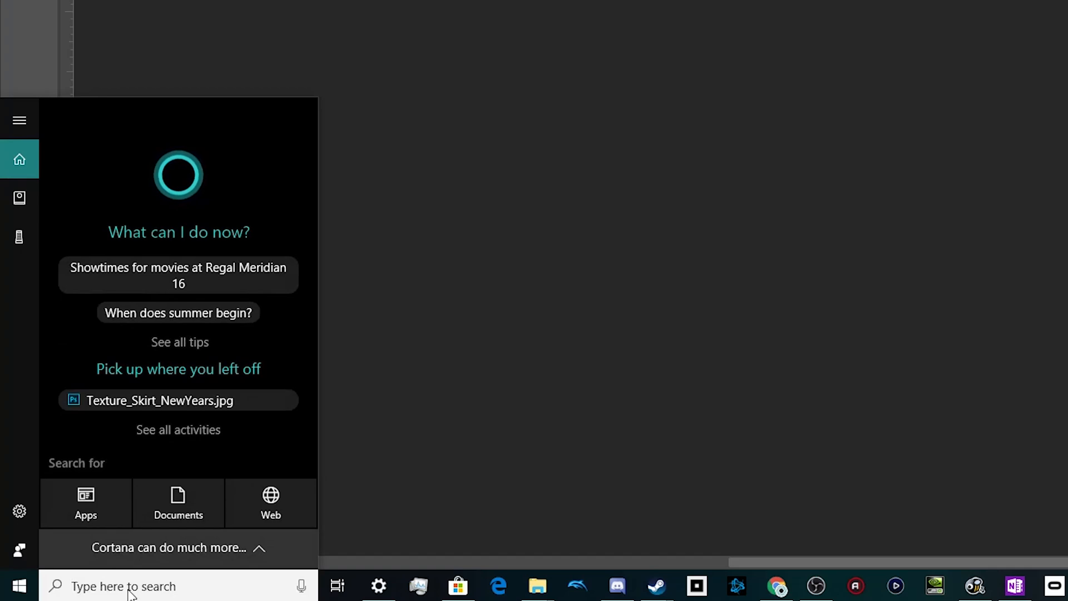
text(%appdat)
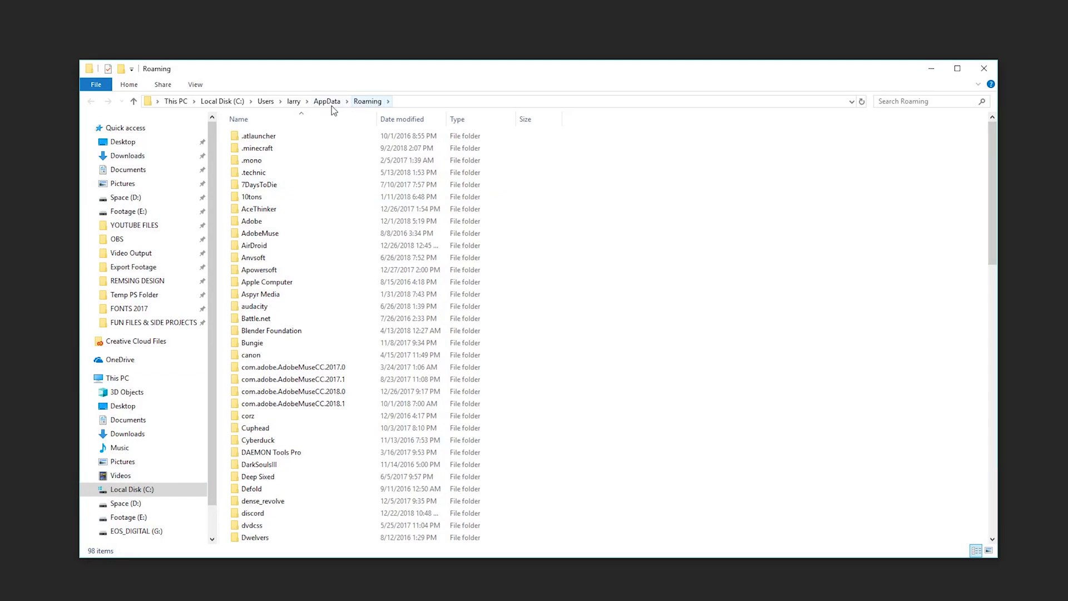
click(328, 101)
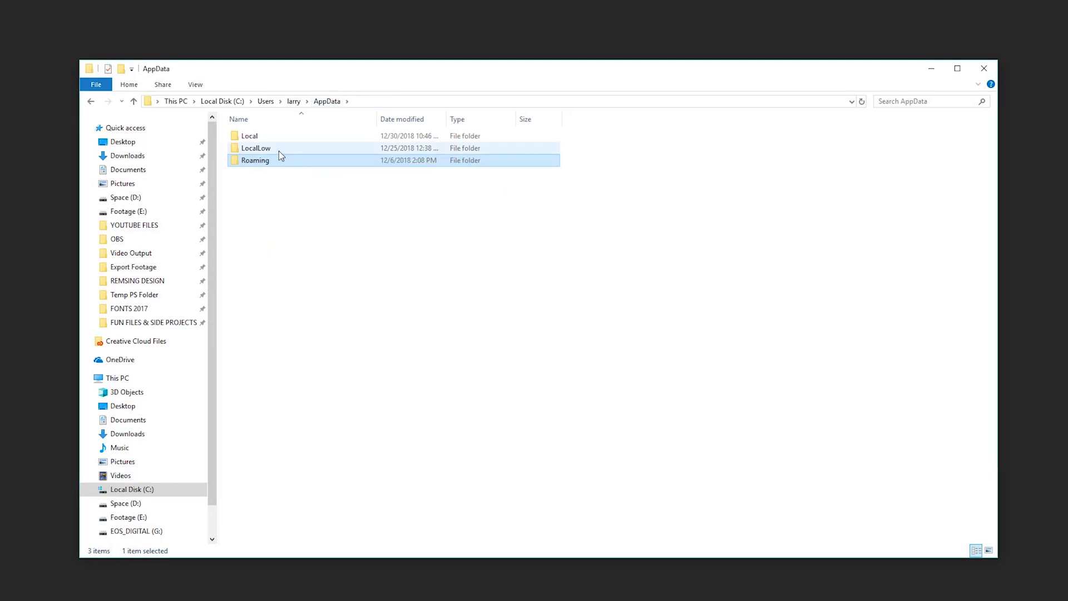
mouse_move(280, 157)
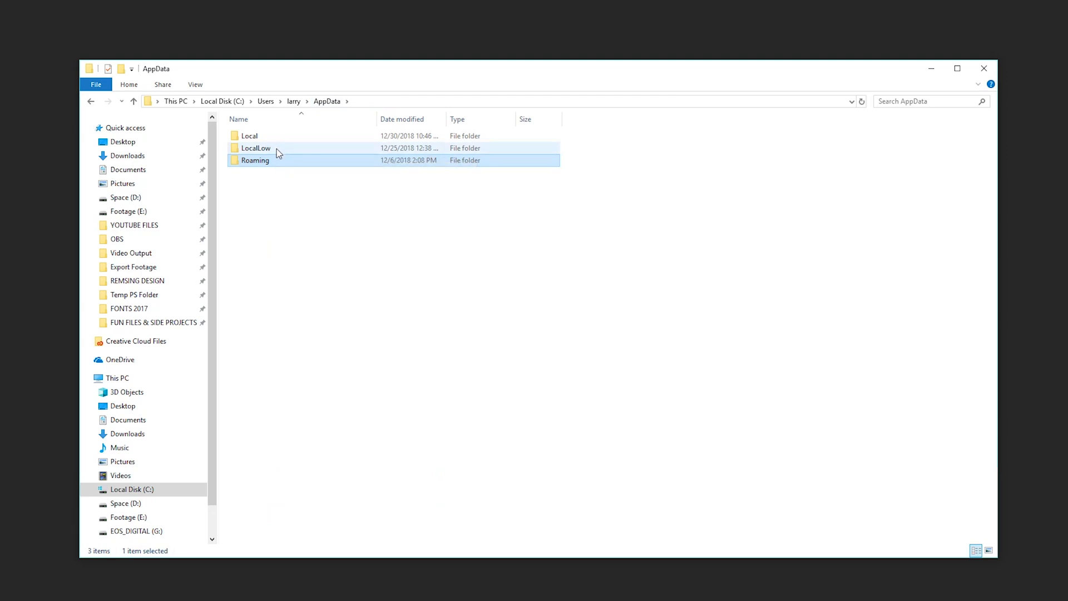
double_click(250, 136)
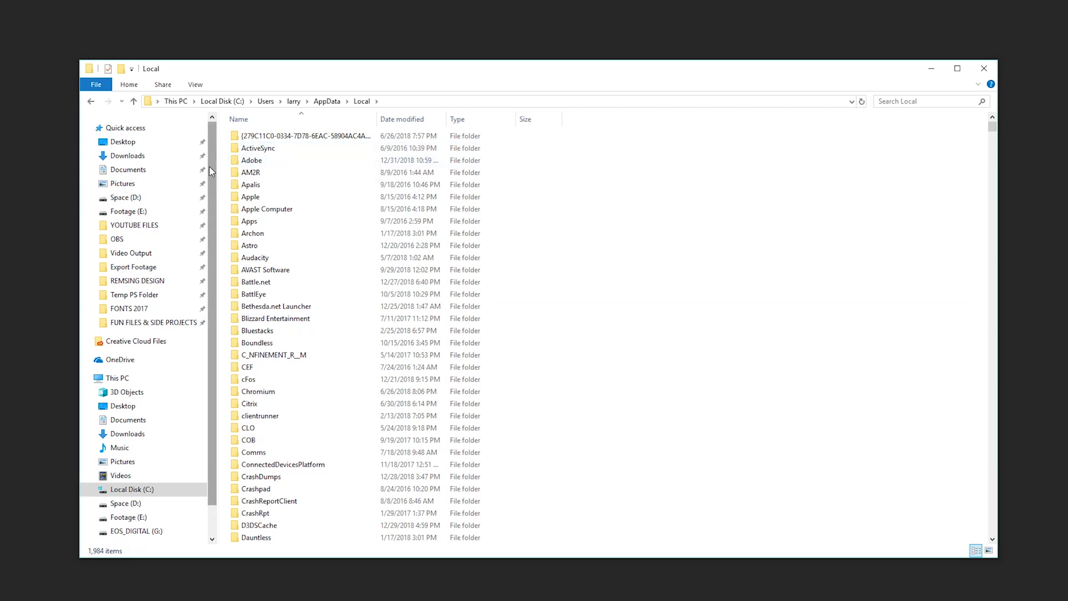
click(90, 101)
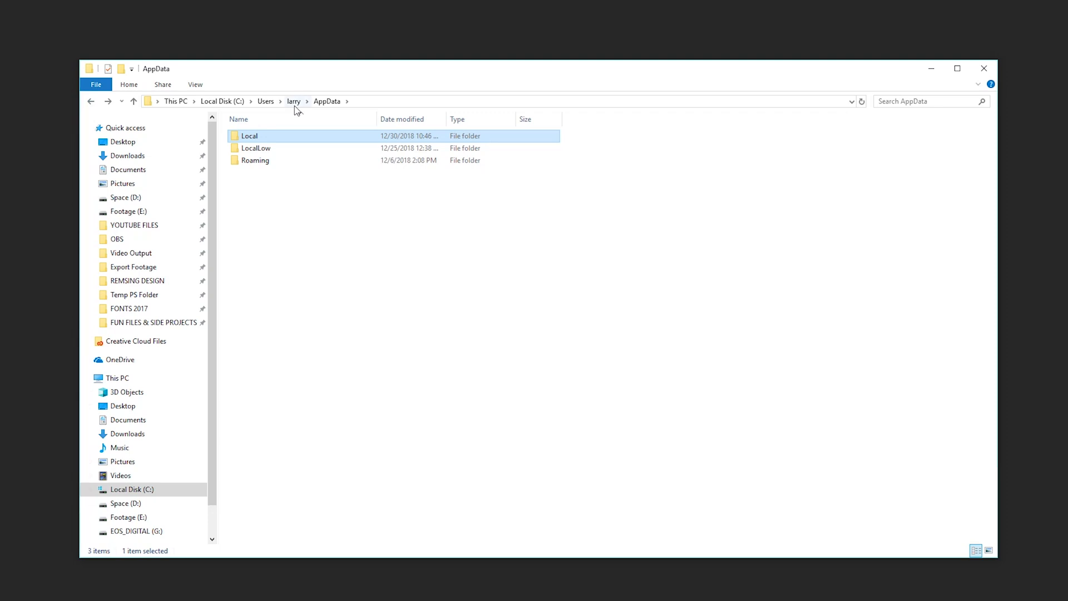
click(254, 161)
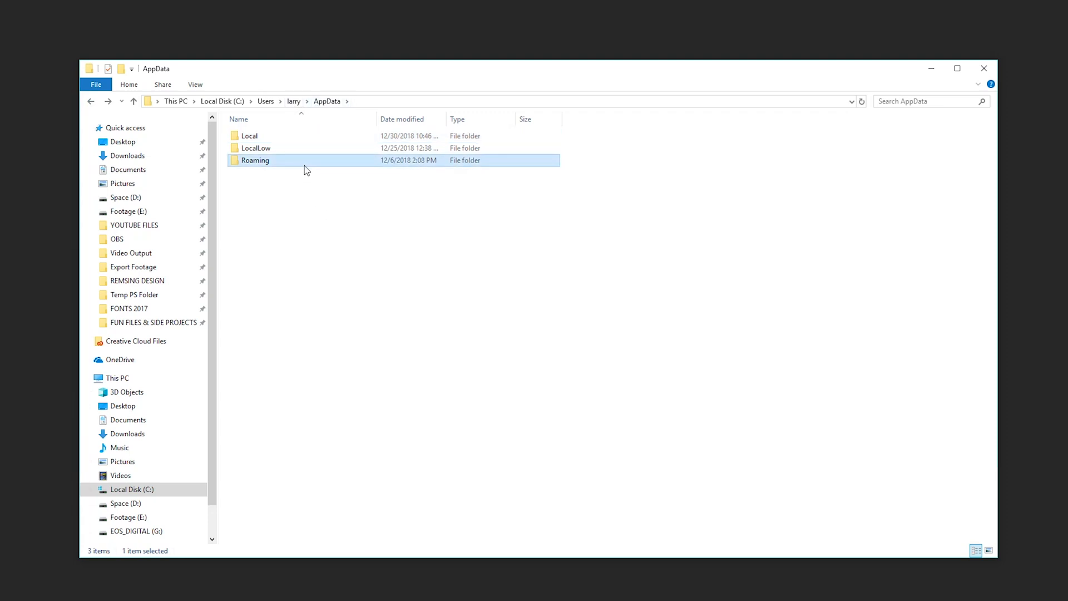
double_click(255, 161)
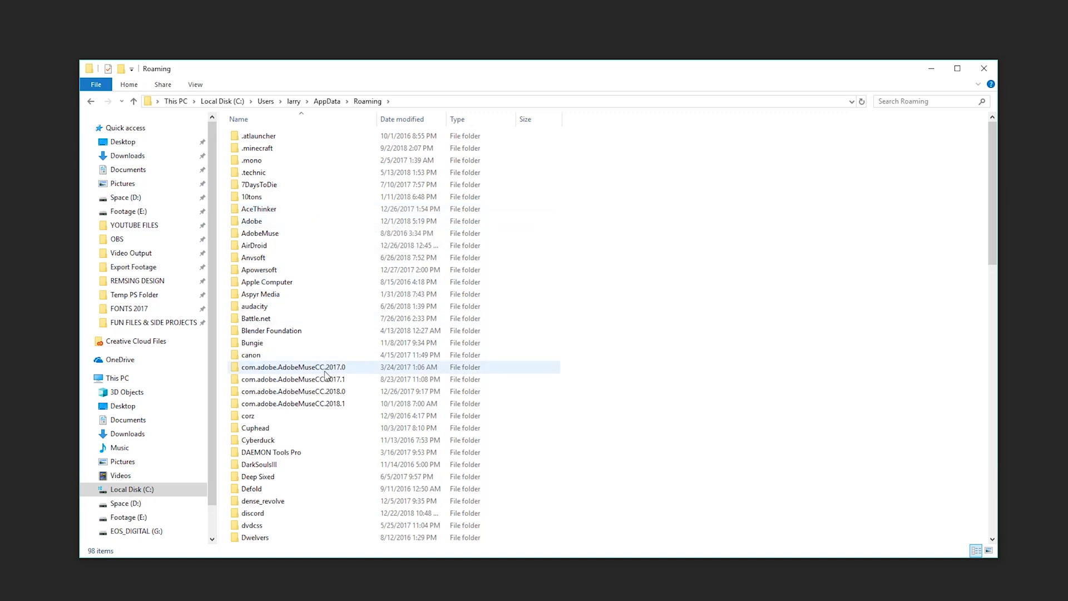
mouse_move(326, 373)
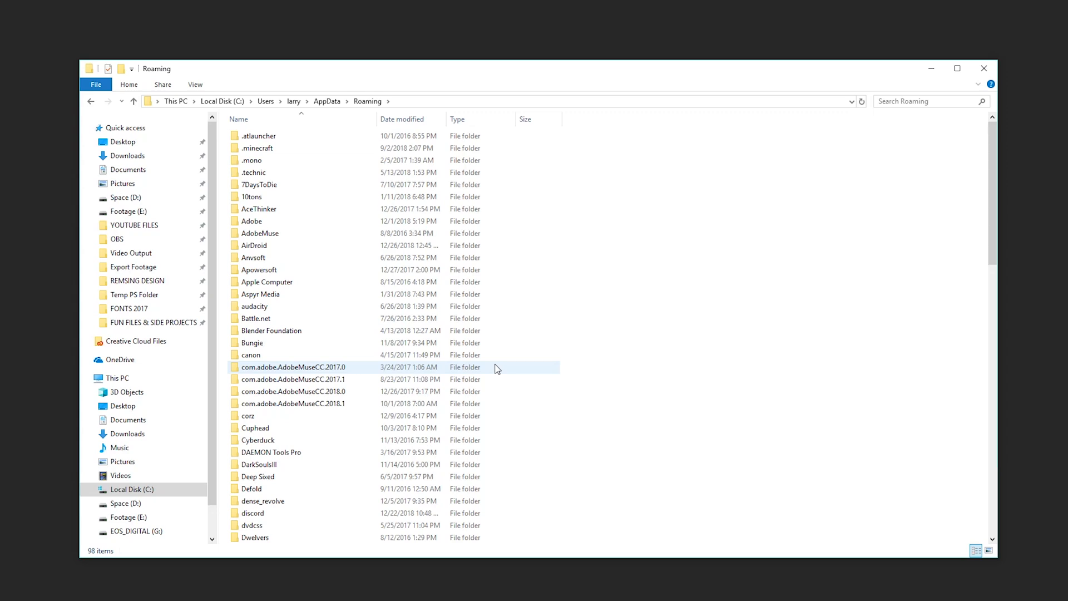
Enter the .minecraft folder inside Roaming, showing its 17 items.
double_click(257, 148)
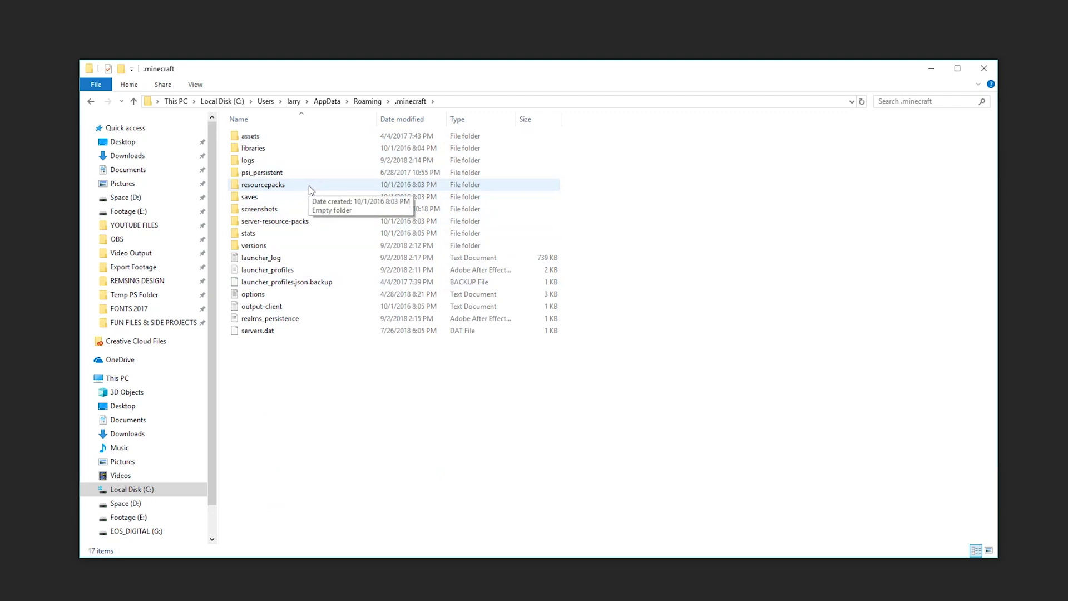
mouse_move(309, 375)
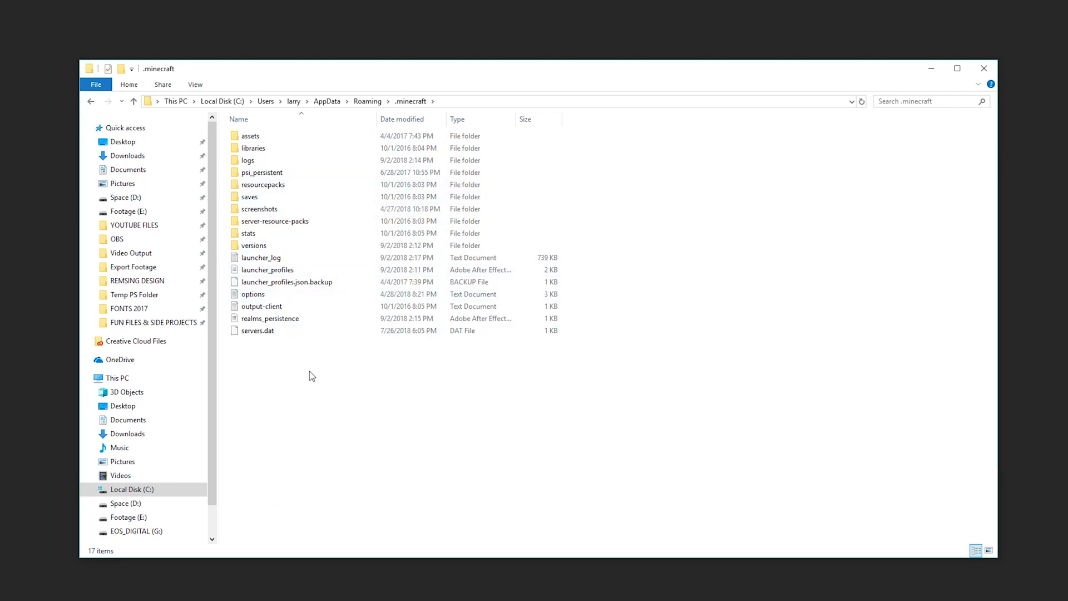
mouse_move(369, 101)
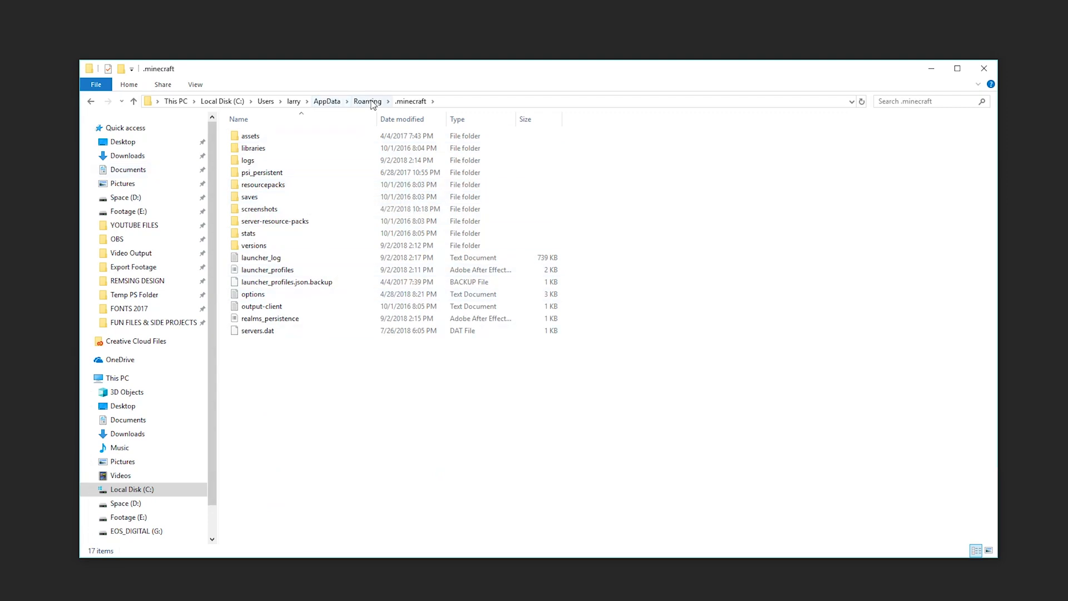
Navigate up via the breadcrumb to AppData listing Local, LocalLow and Roaming.
click(327, 101)
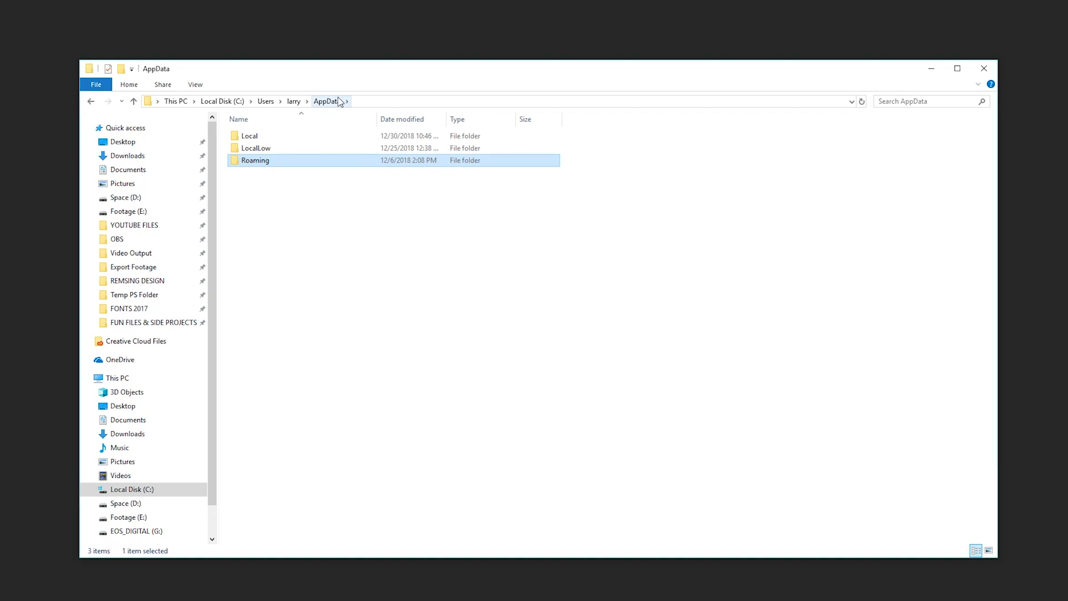
click(365, 201)
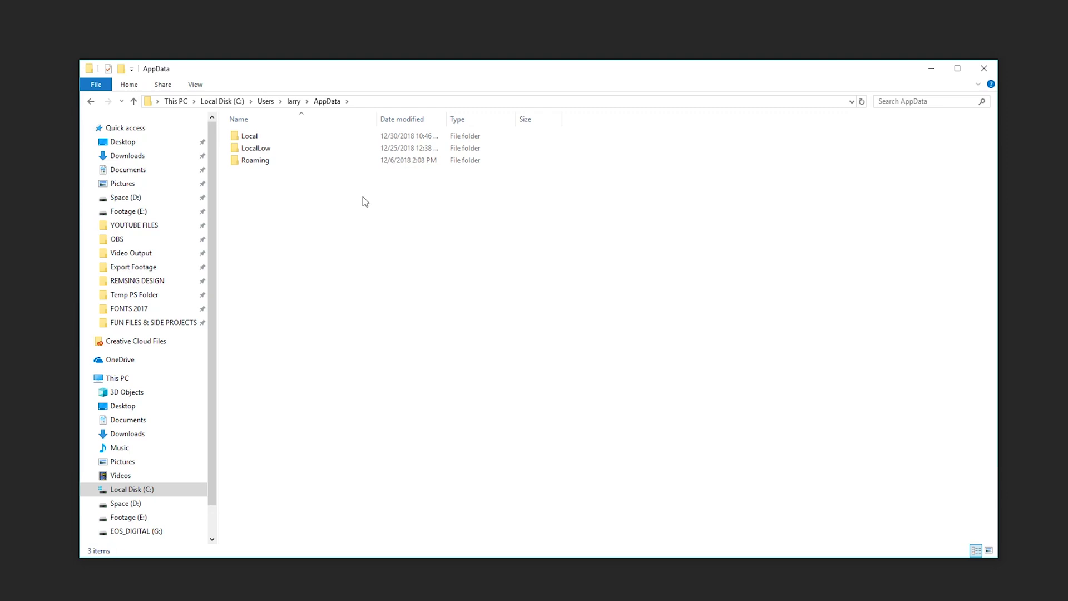
mouse_move(861, 222)
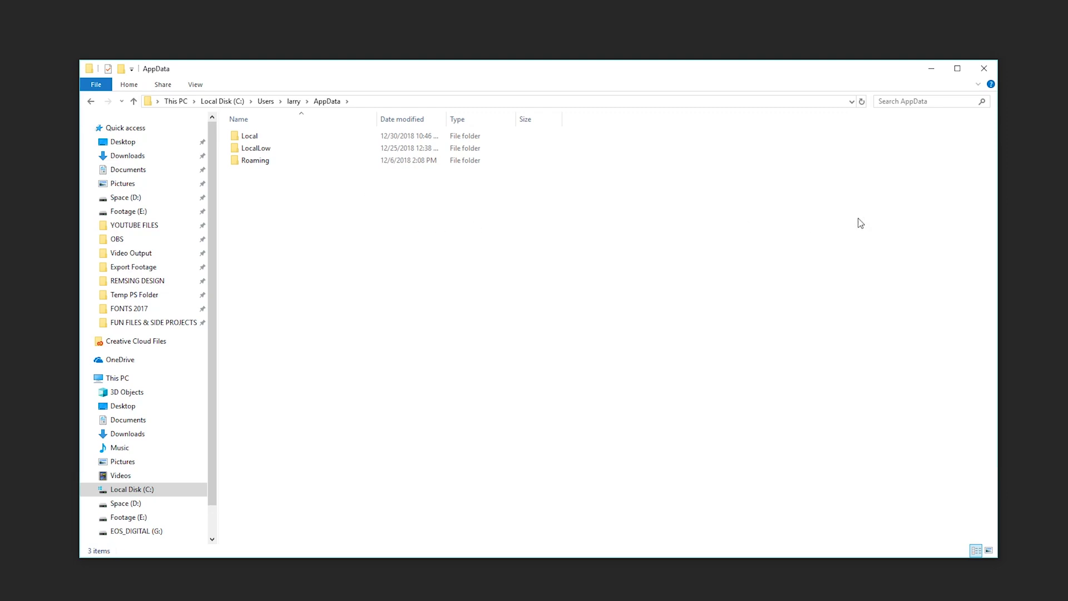